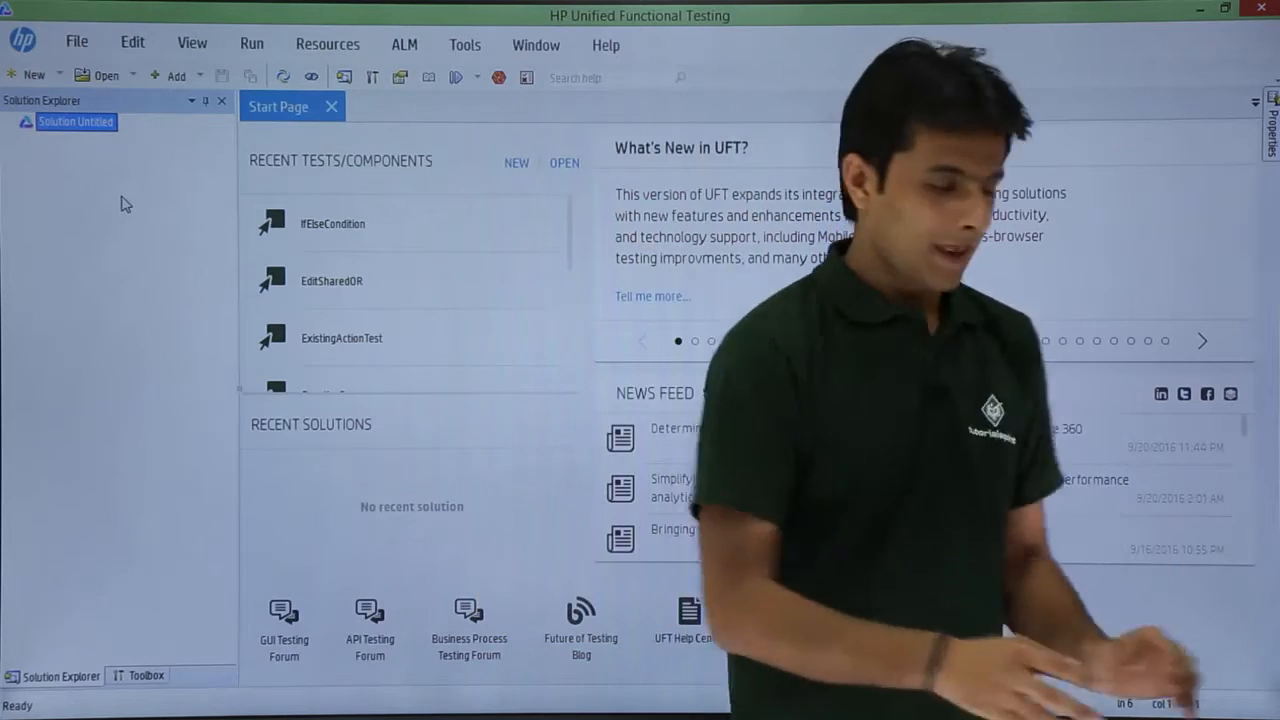
- Create a new GUI test named IfElseCondition in the untitled solution
right_click(76, 122)
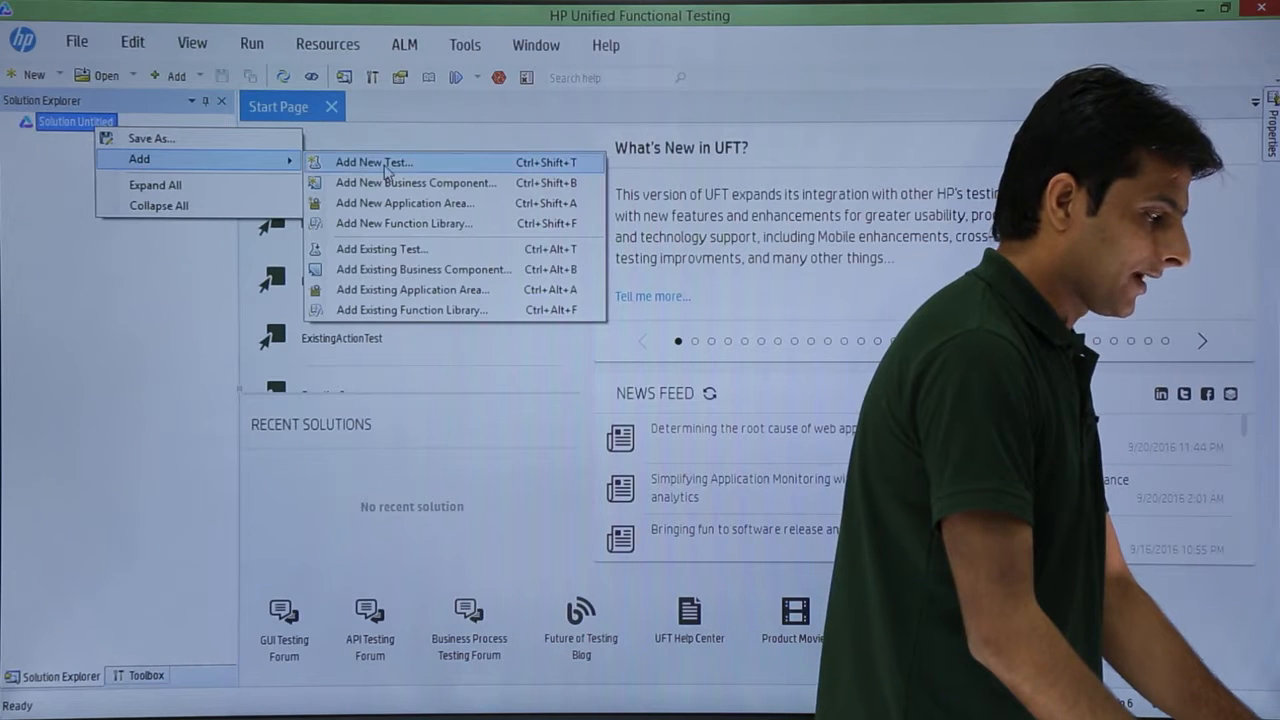
click(372, 162)
text(IfElse)
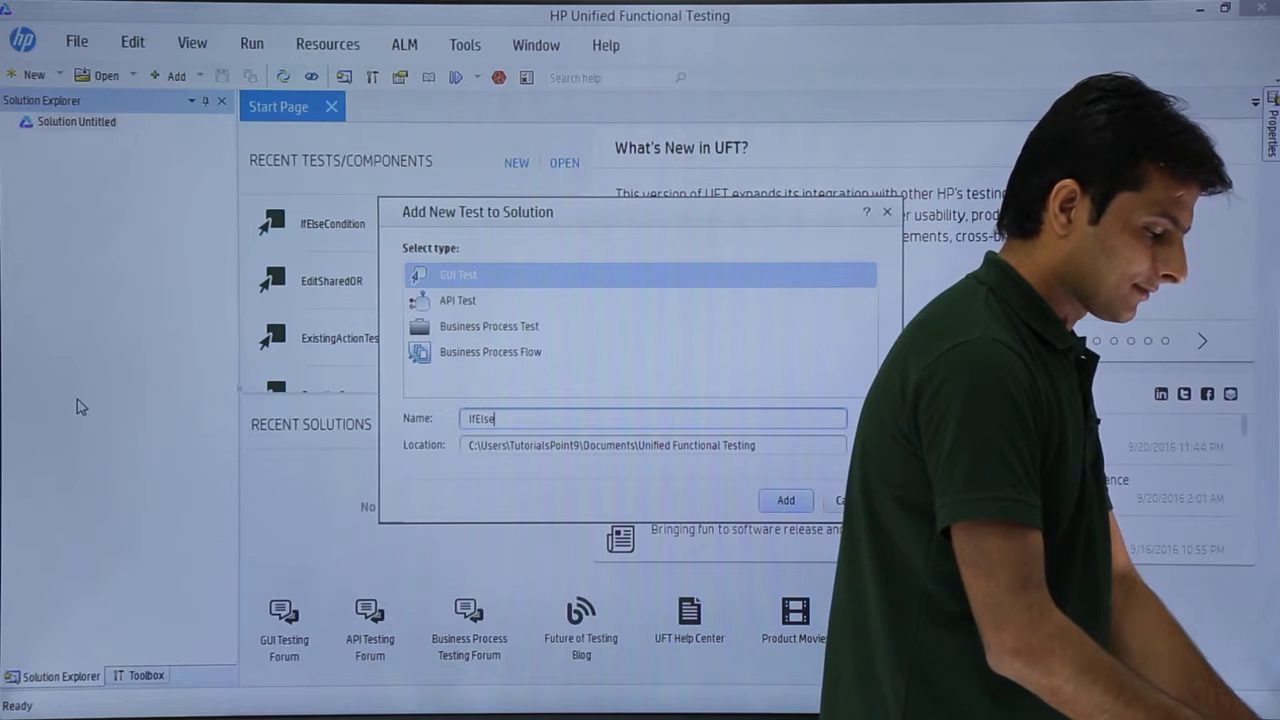
text(Cond)
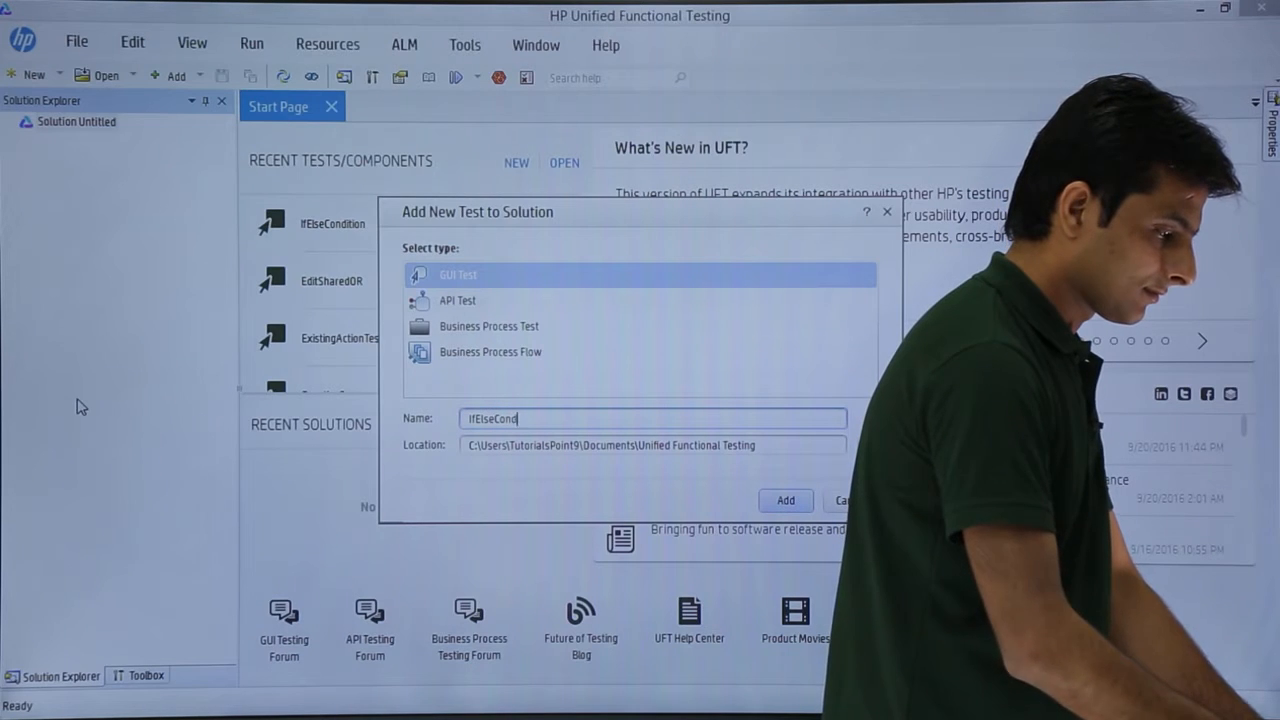
click(784, 500)
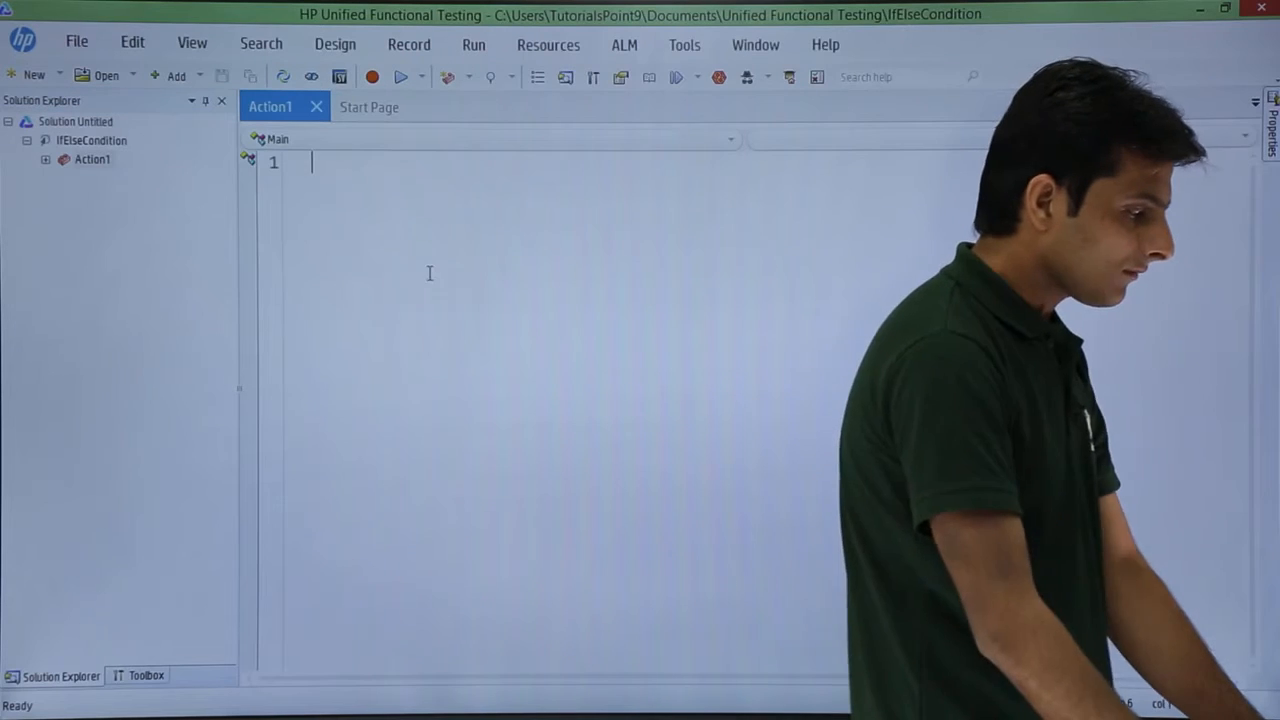
- Declare value and assign it from inputbox("Enter Positive Number") in Action1
text(Dim)
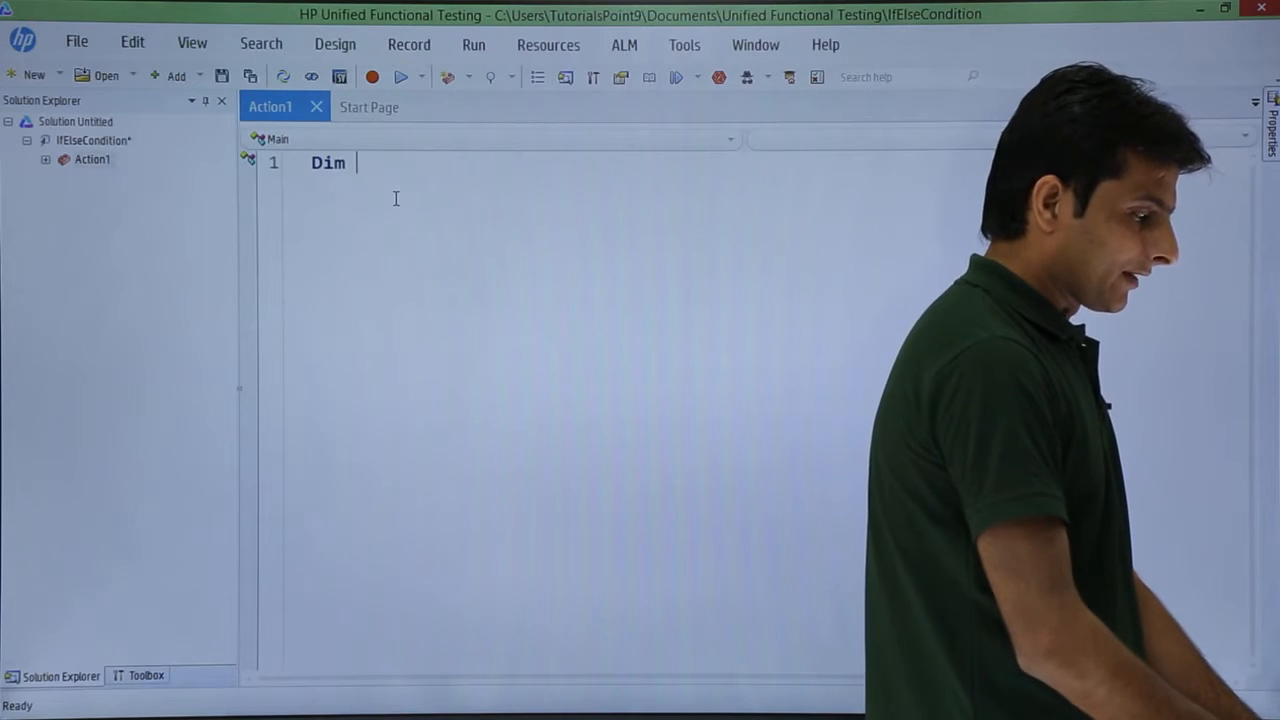
text(value)
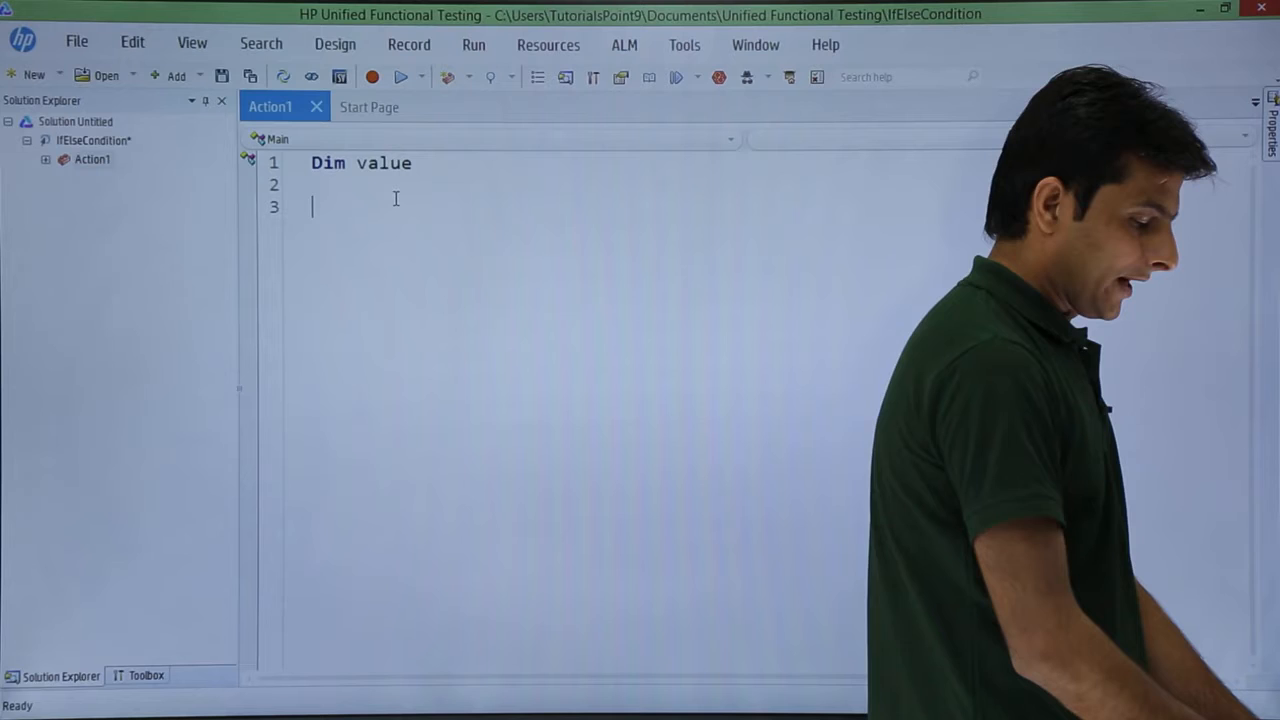
text(value =)
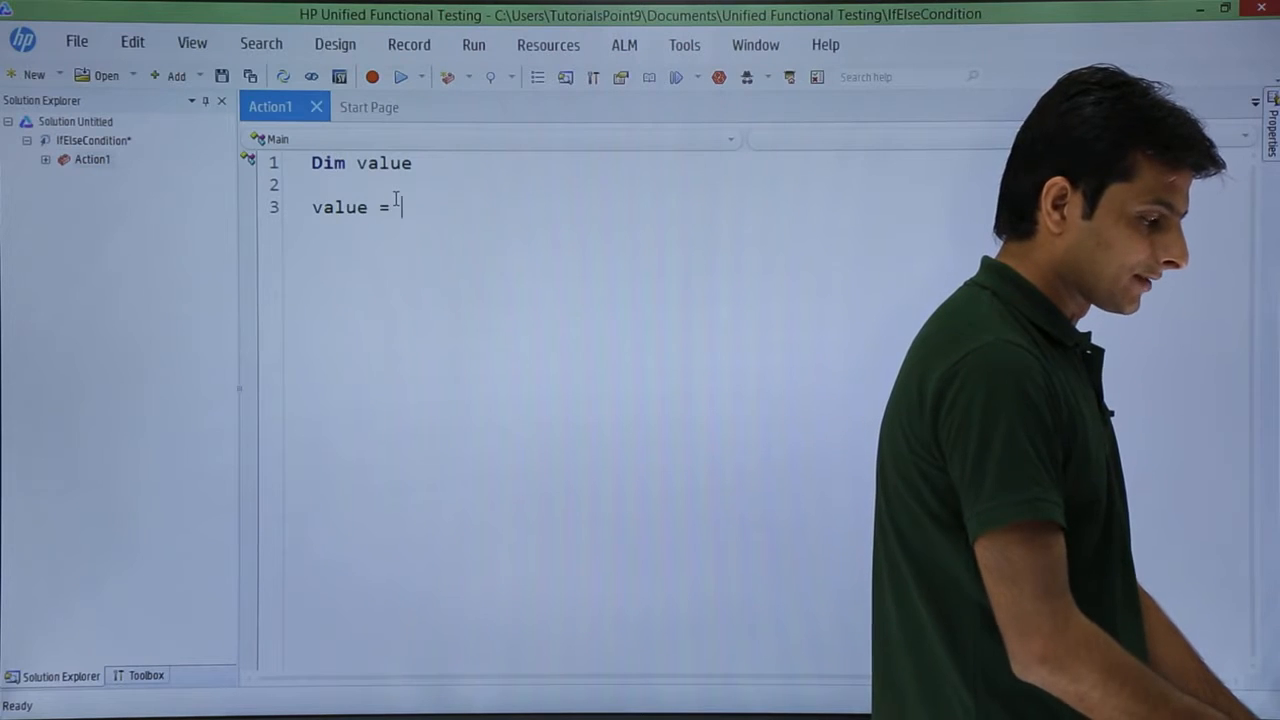
text(input)
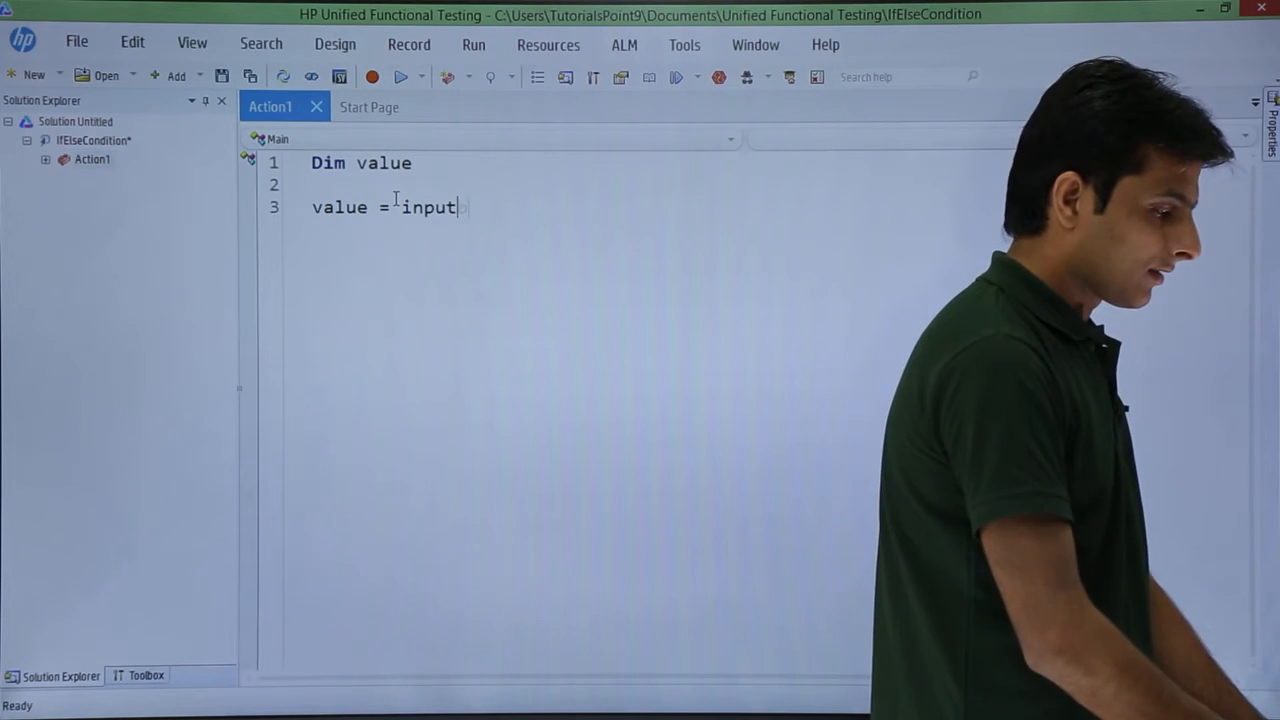
text(box("Et)
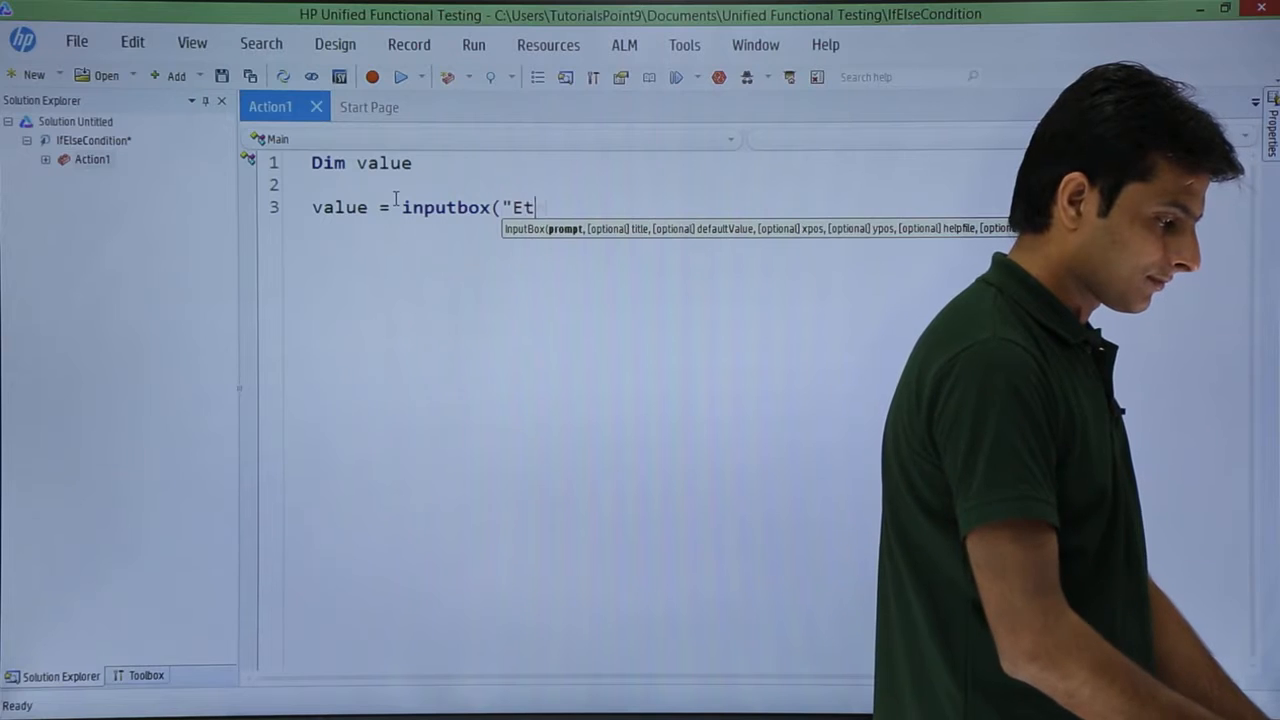
text(nter Pos)
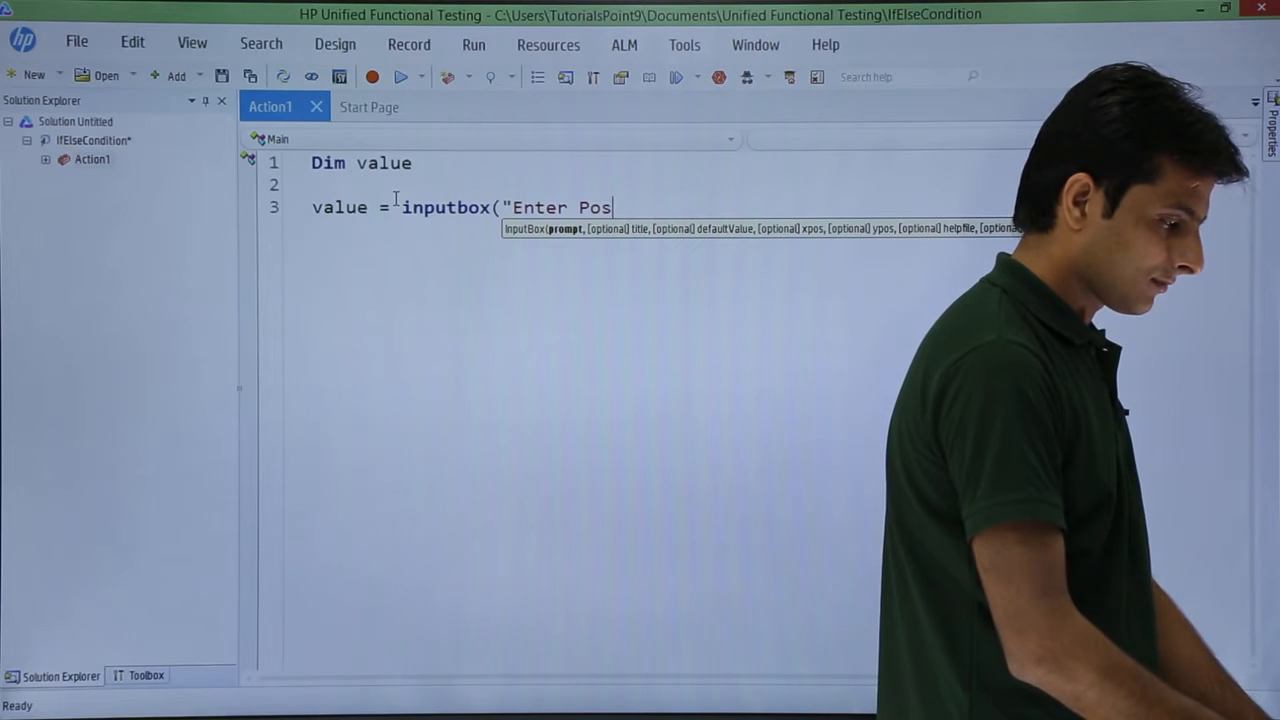
text(iti)
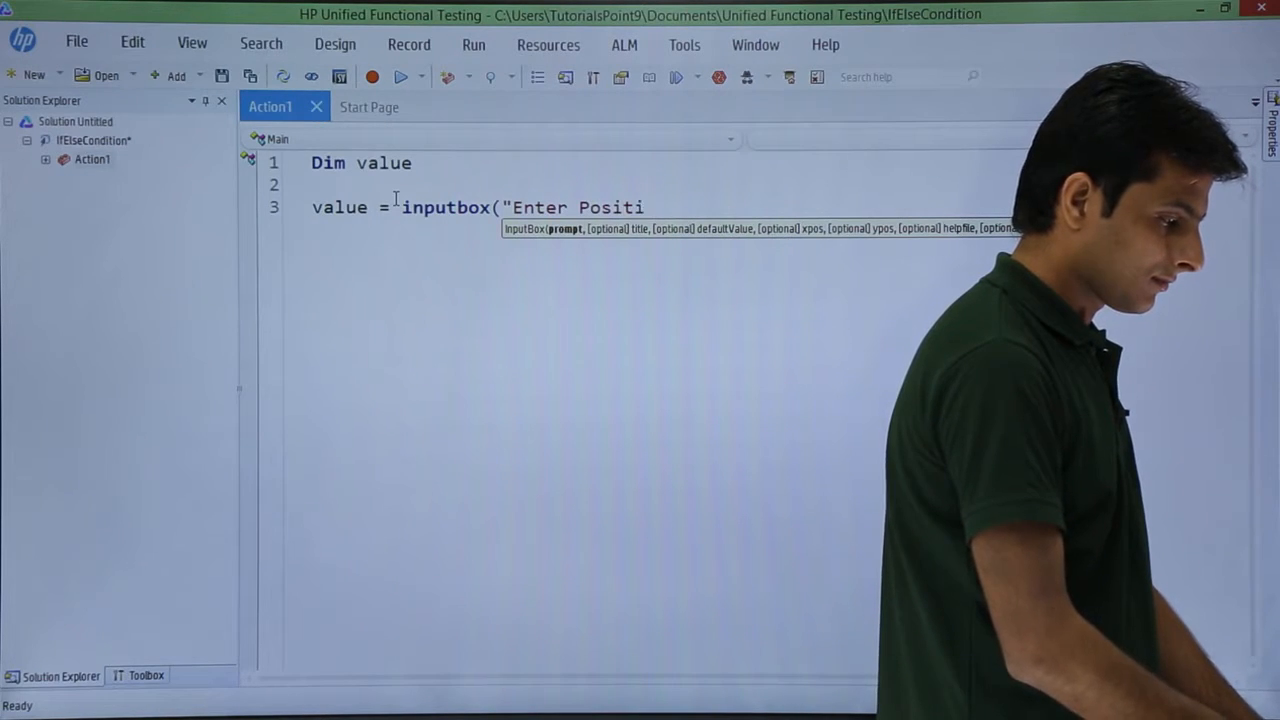
text(ve Number")
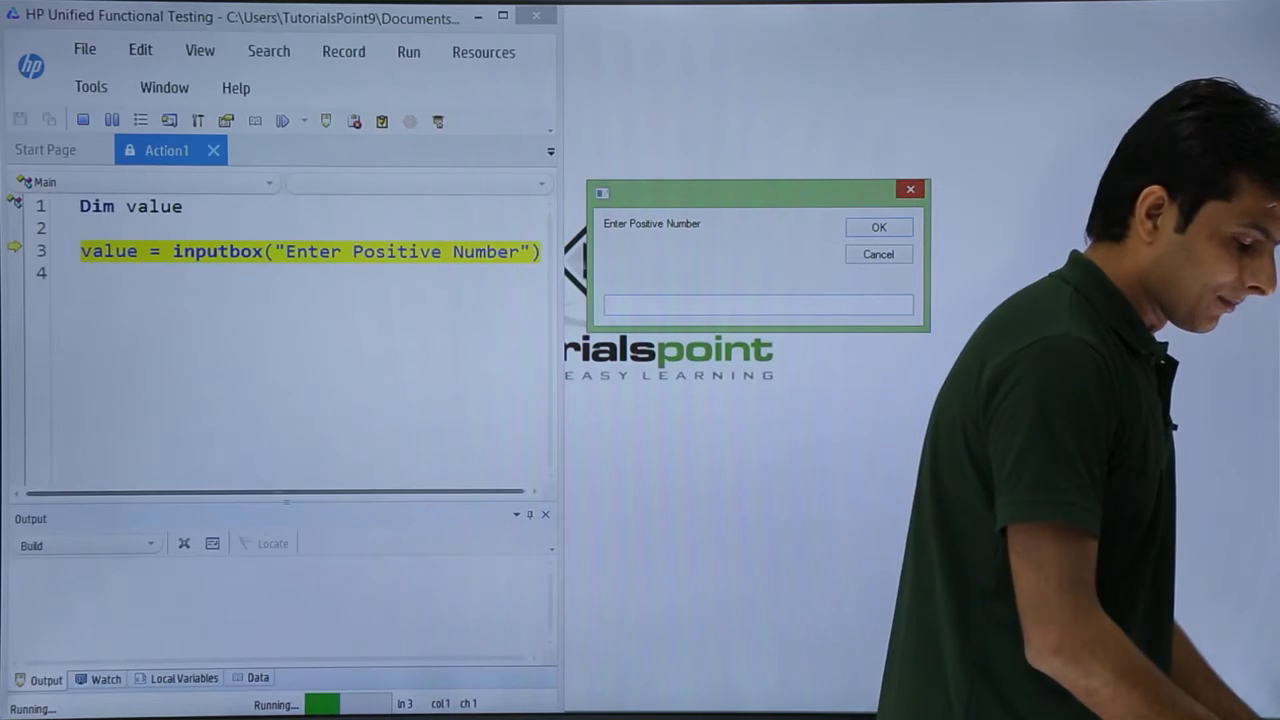
- Run the test entering 90, producing the Res1 report, and return to Action1
text(90)
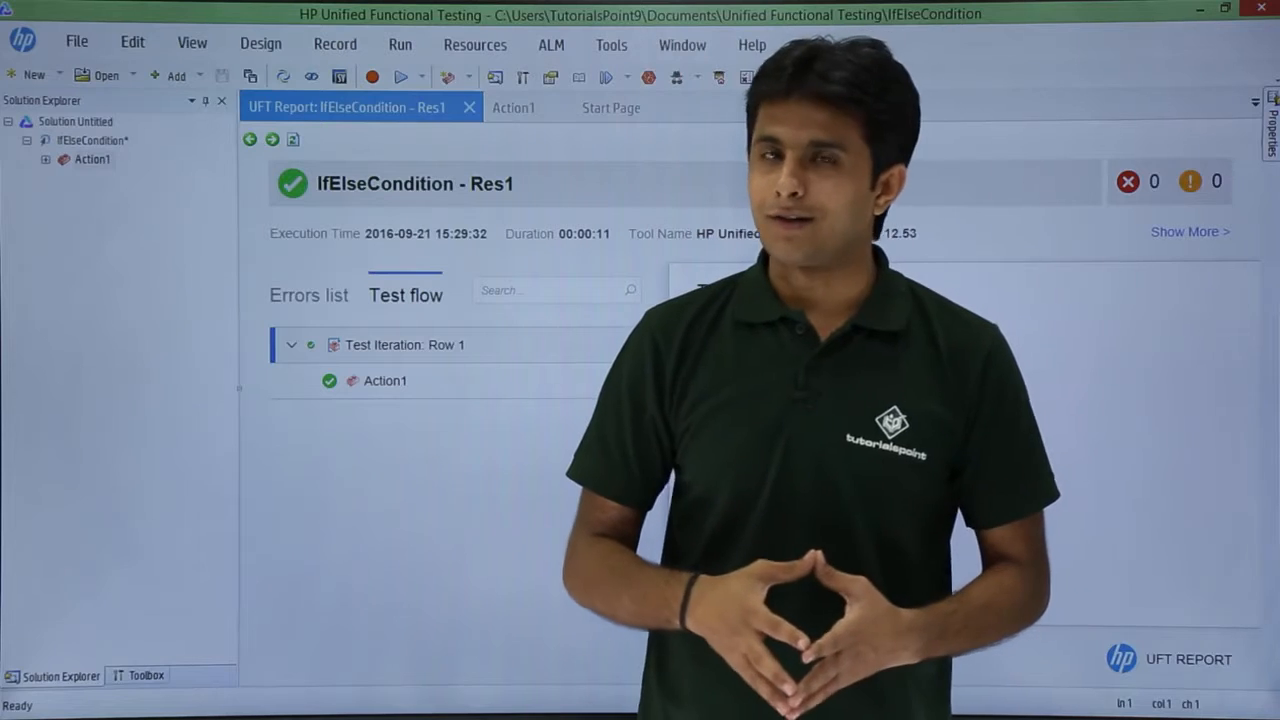
click(514, 108)
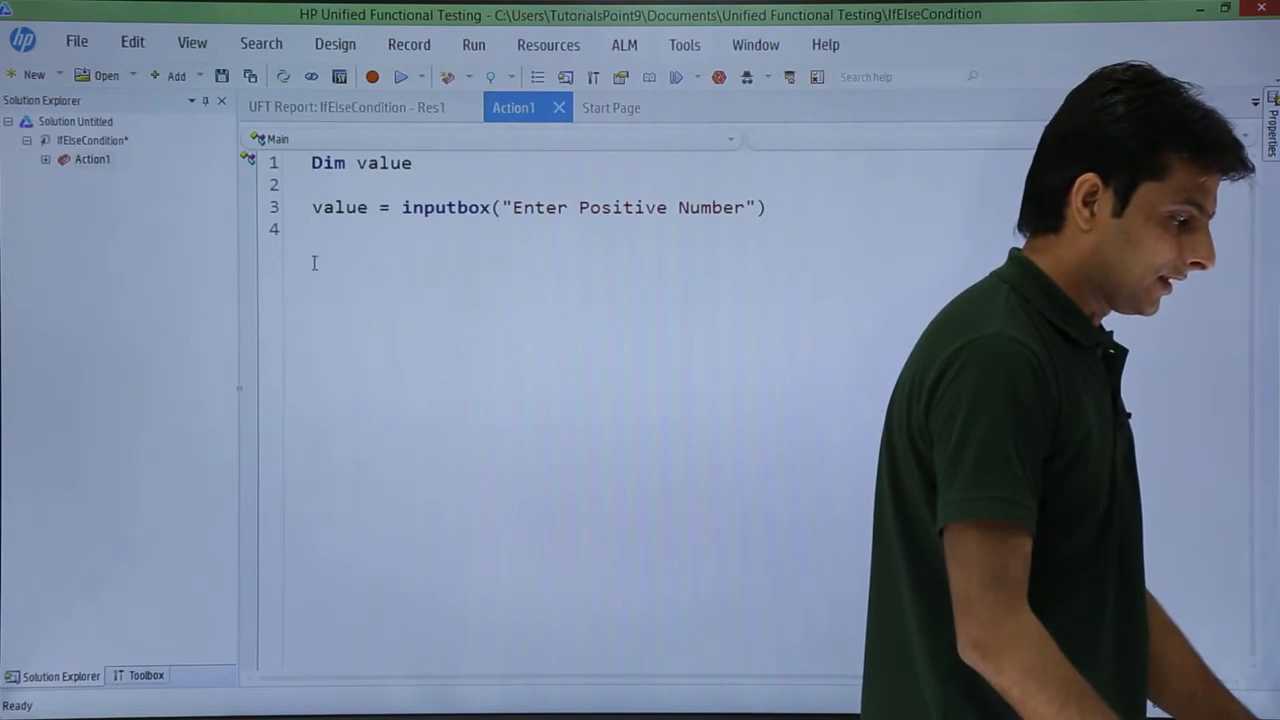
- Add the If value > 0 Then branch showing msgbox "valid Number"
key(Return)
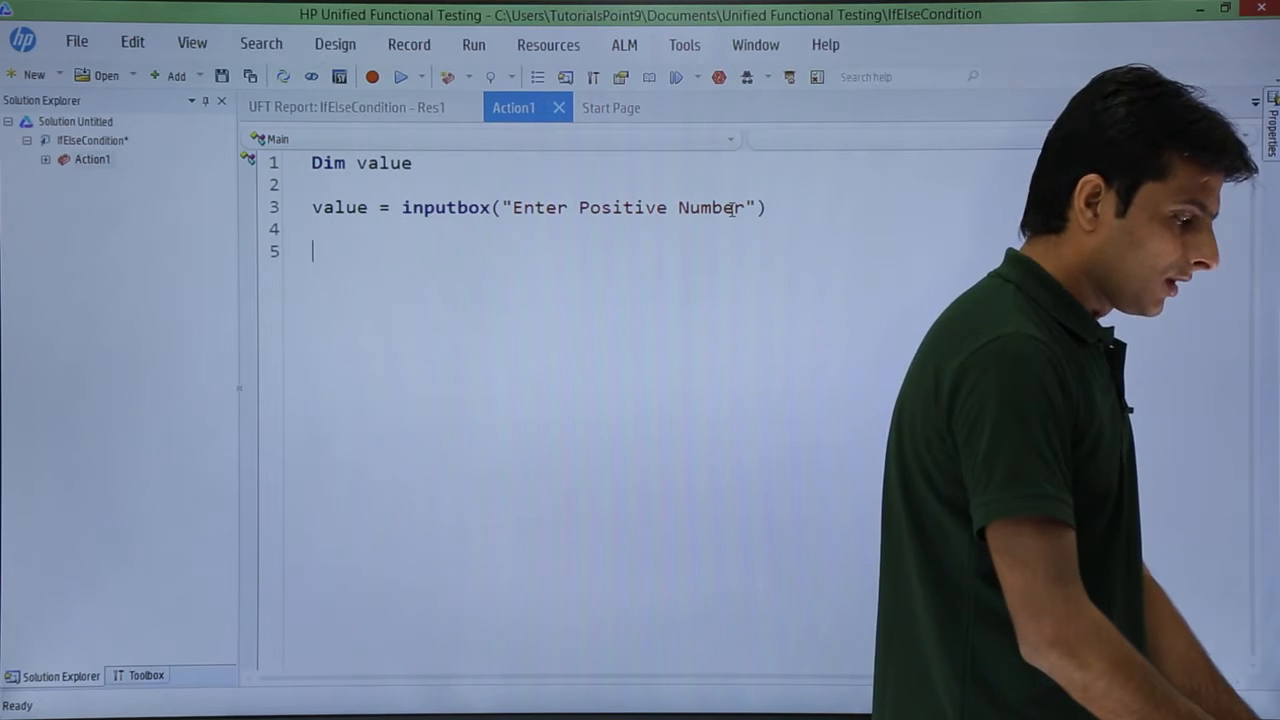
text(if)
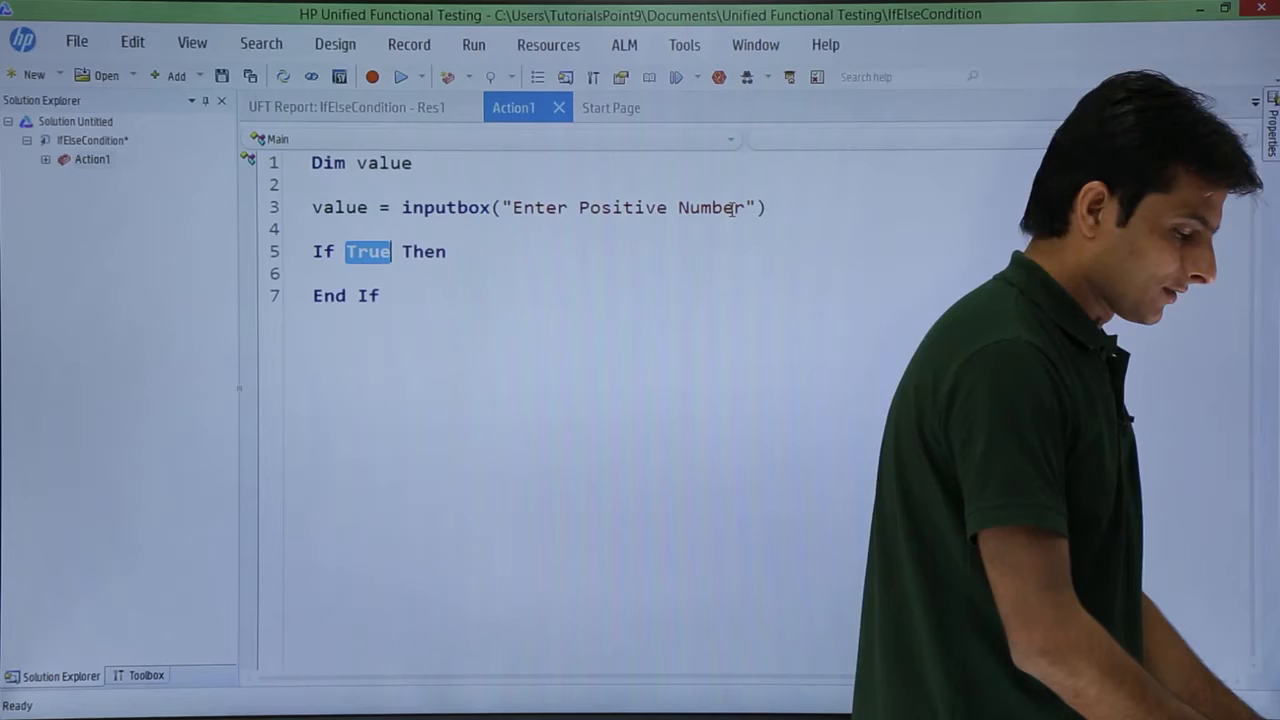
text(value >)
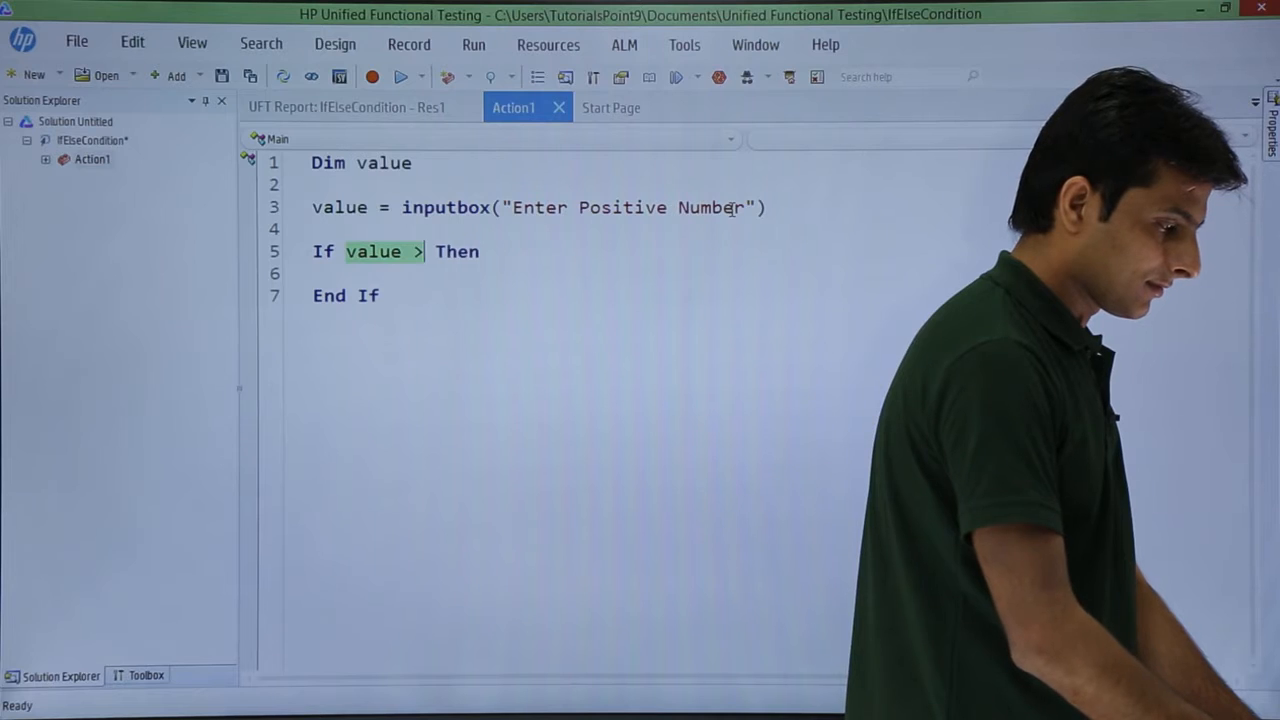
text(0)
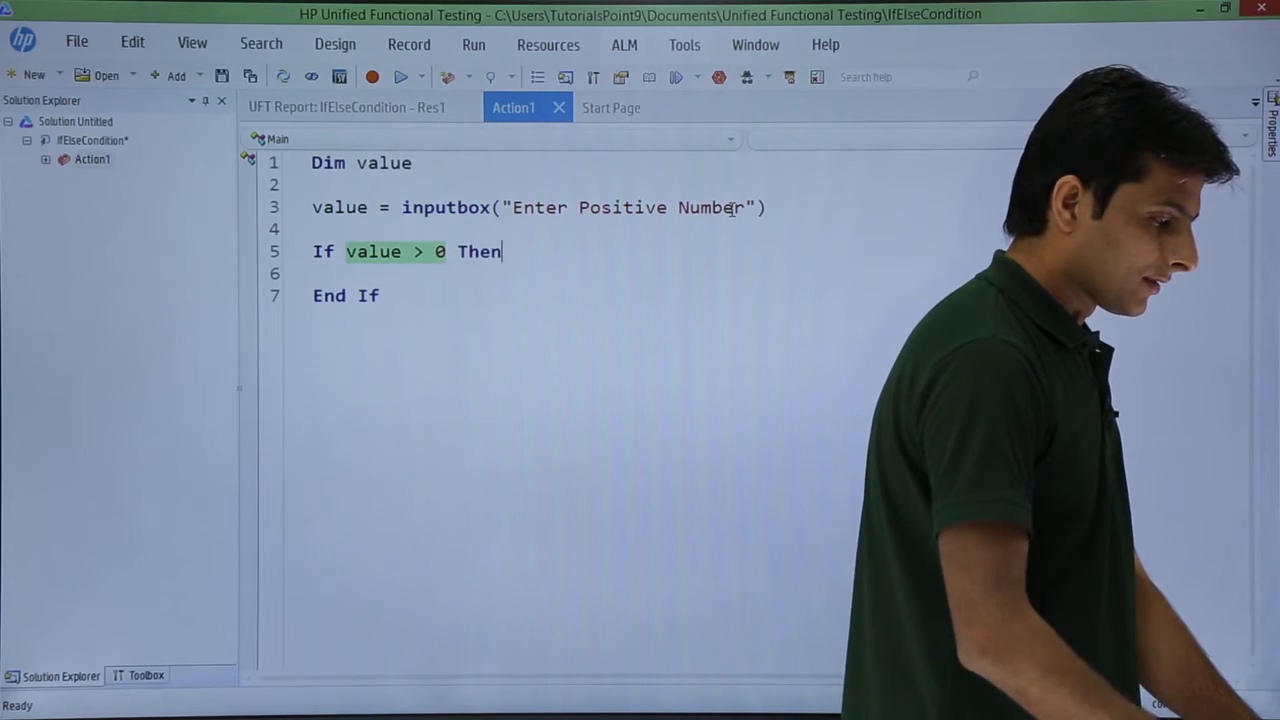
text(msgbox)
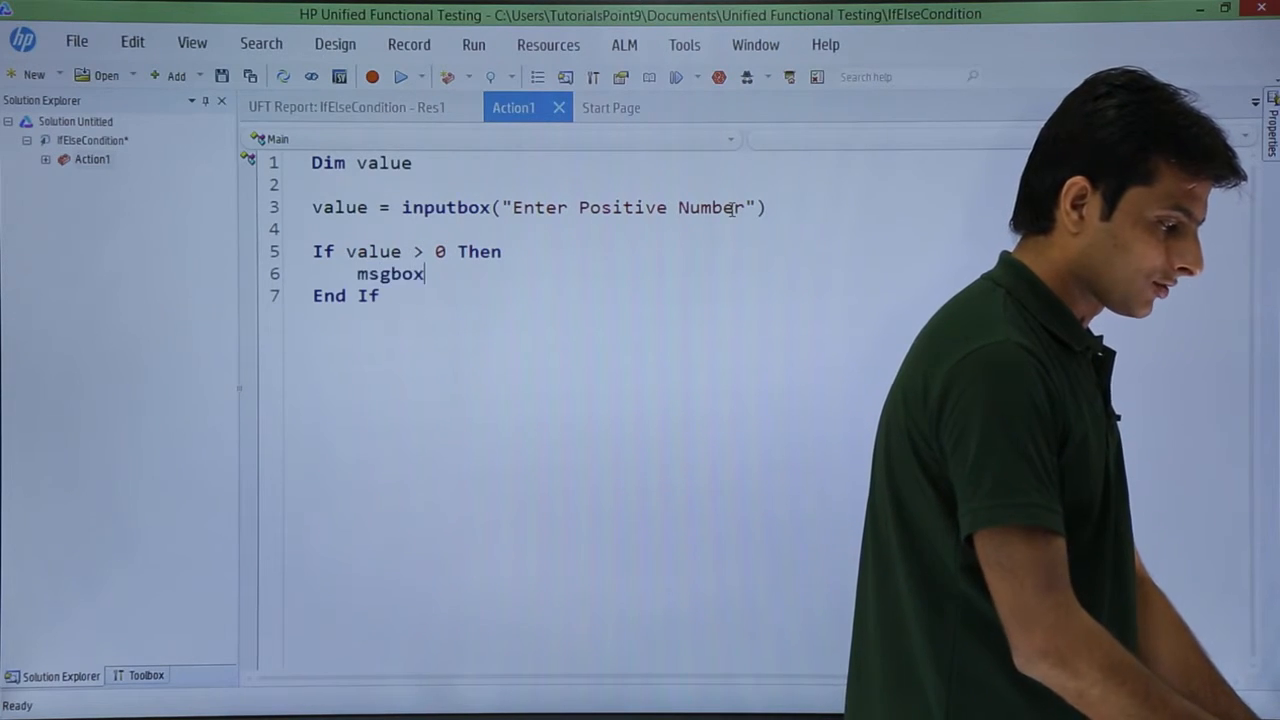
text("val)
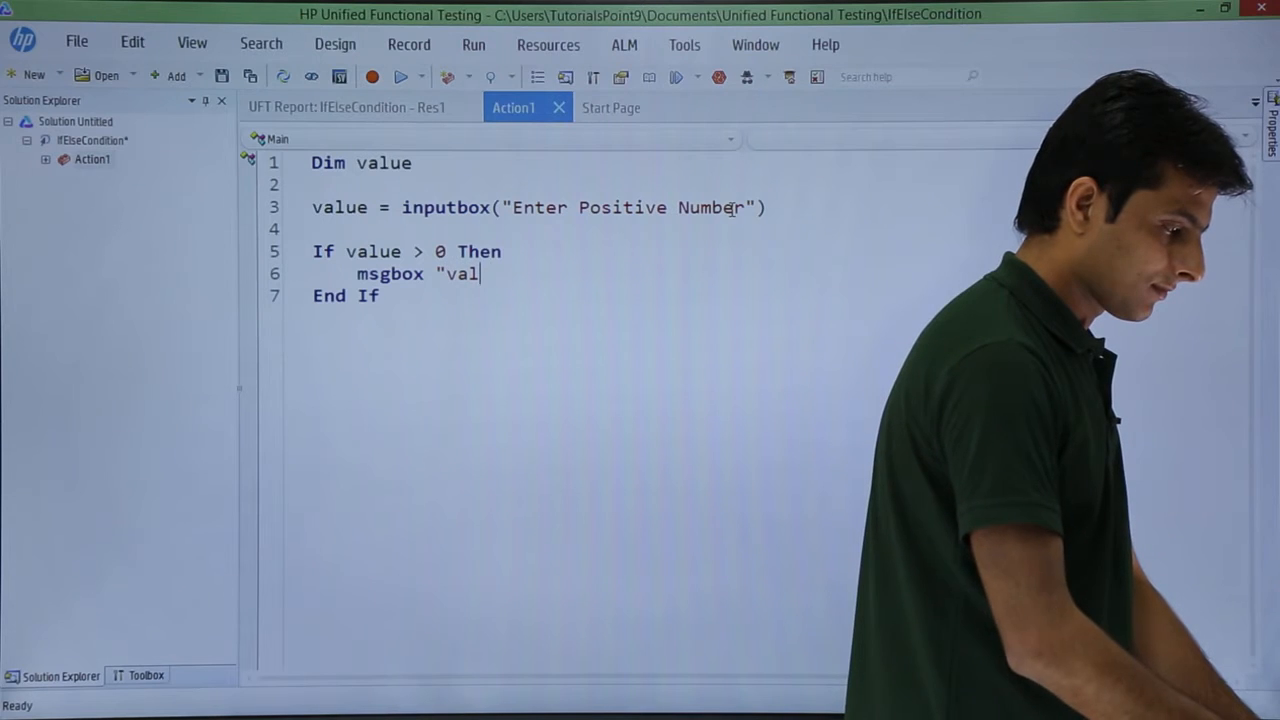
text(id Number")
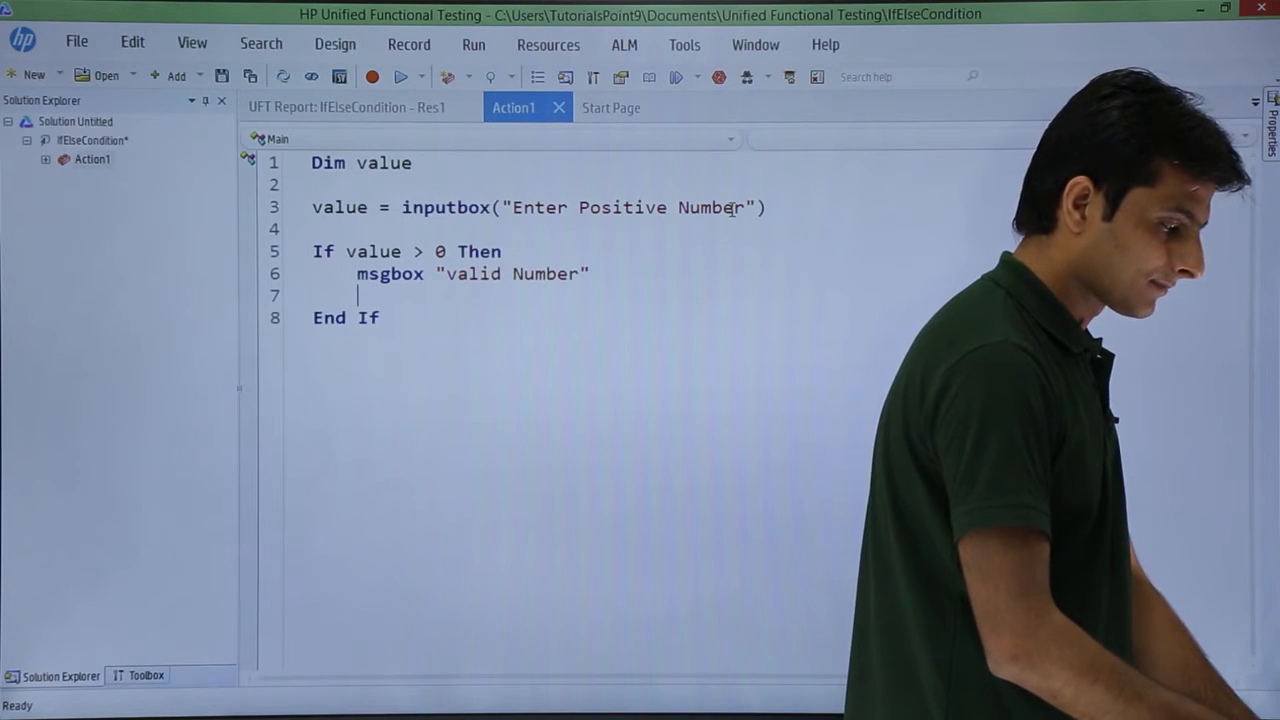
- Add the else branch showing msgbox "Invalid Number" before End If
text(else)
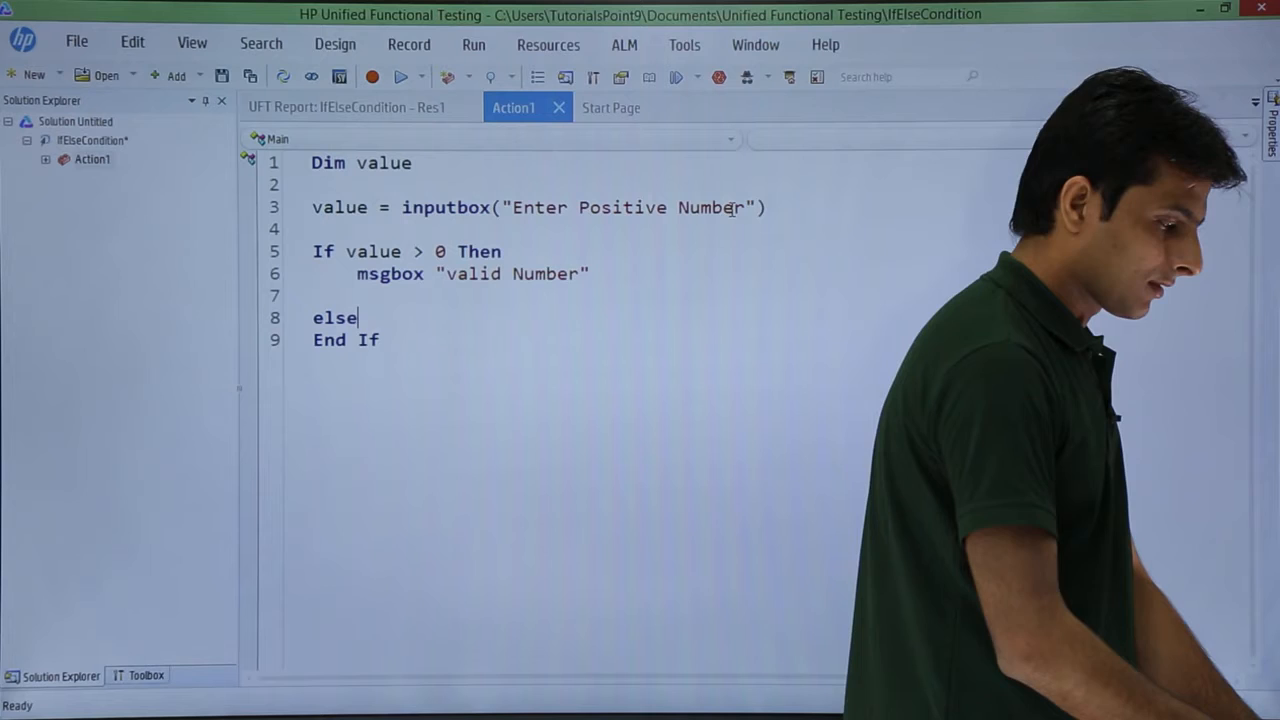
key(enter)
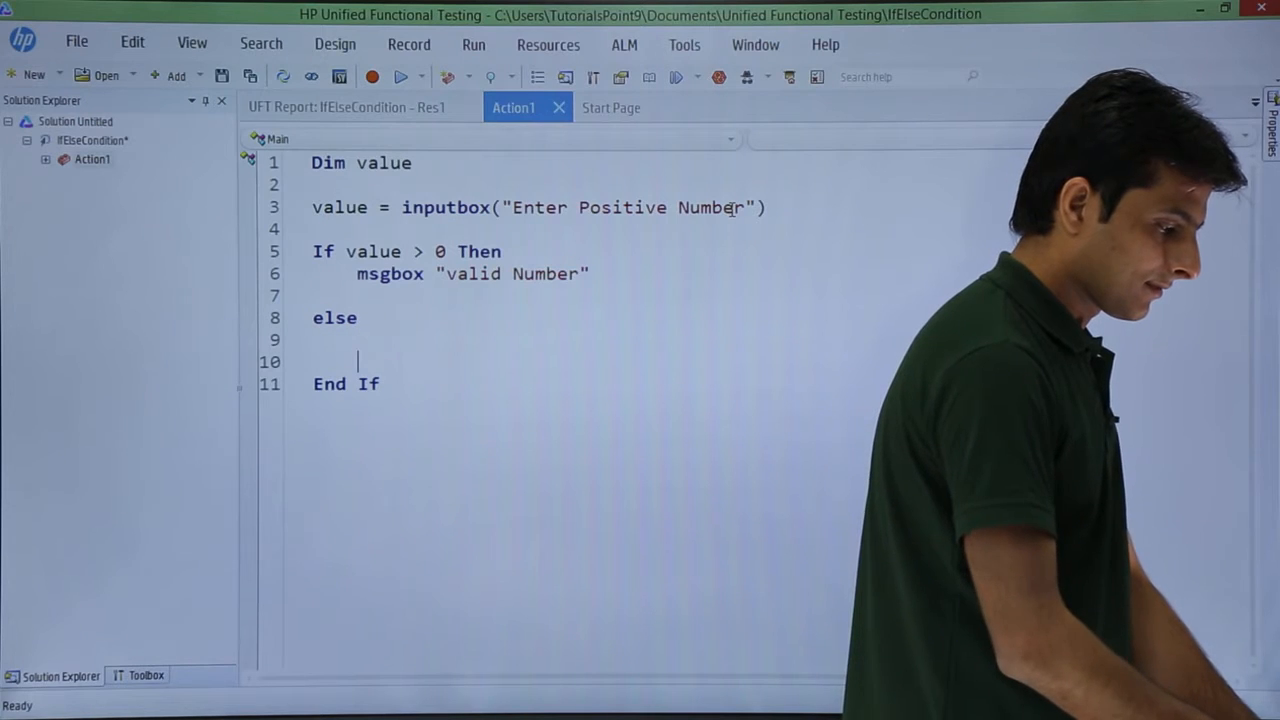
text(msgbox)
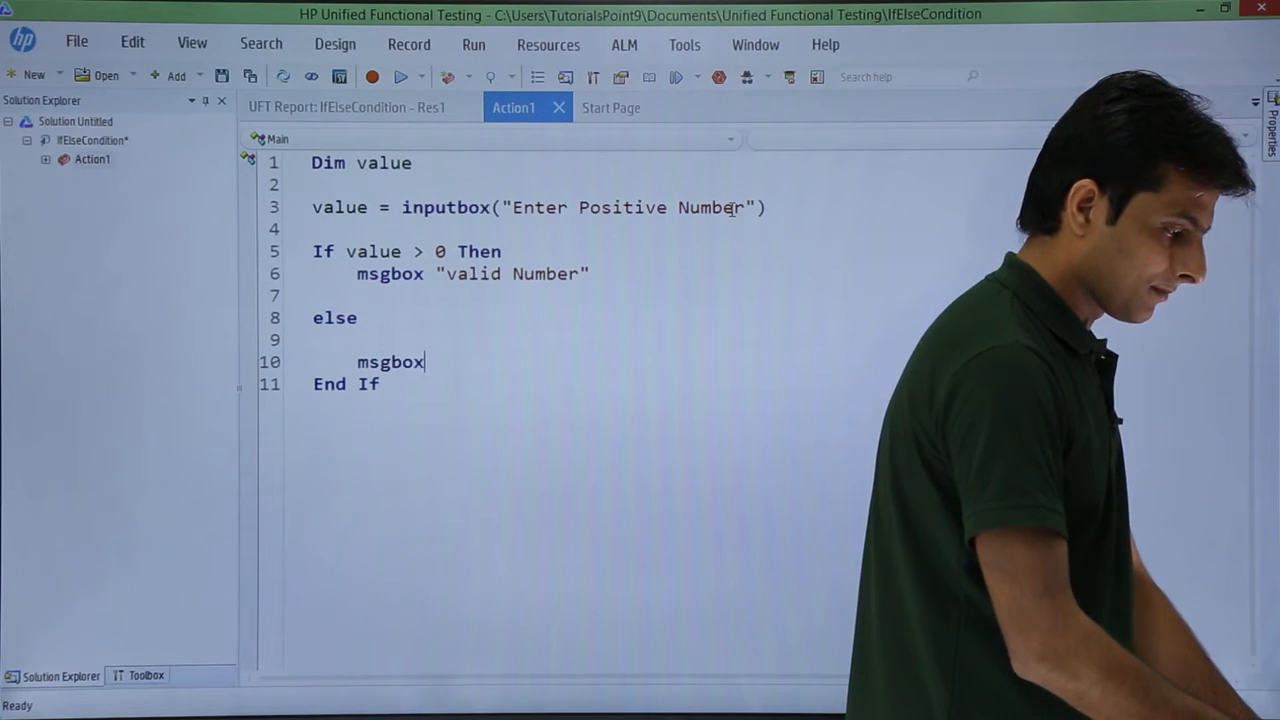
text("Invaliu)
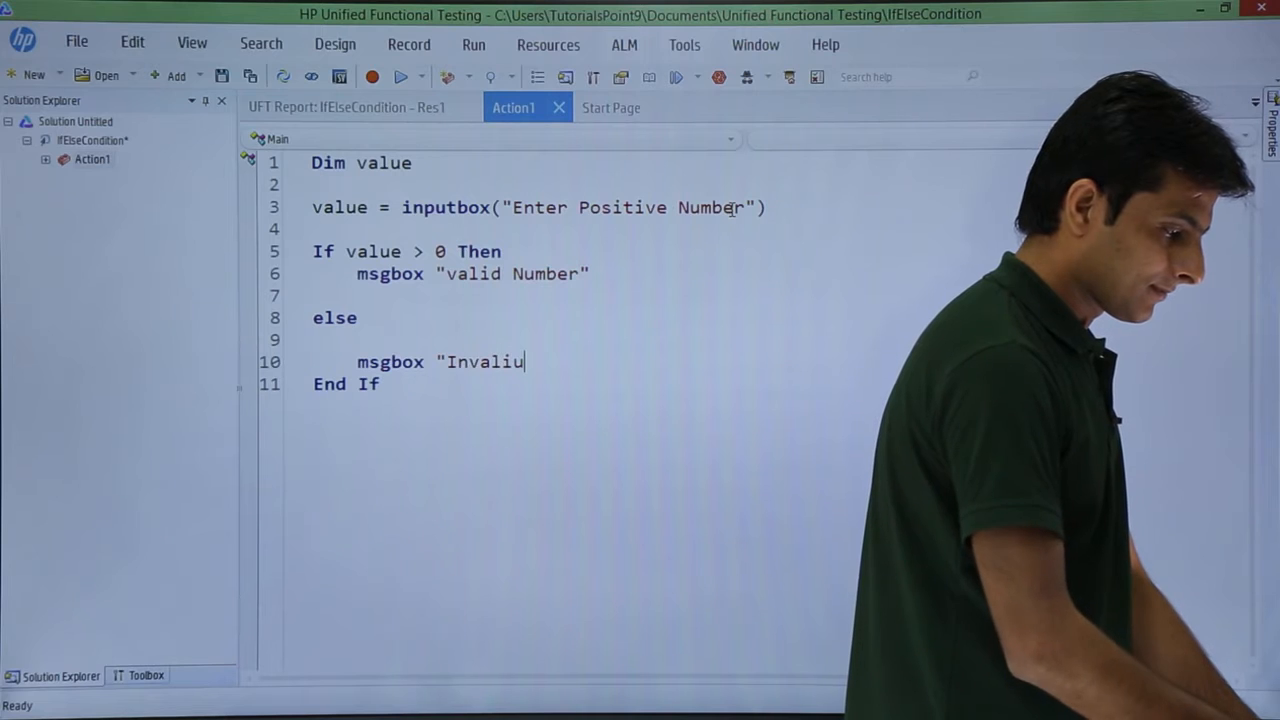
text(d Number")
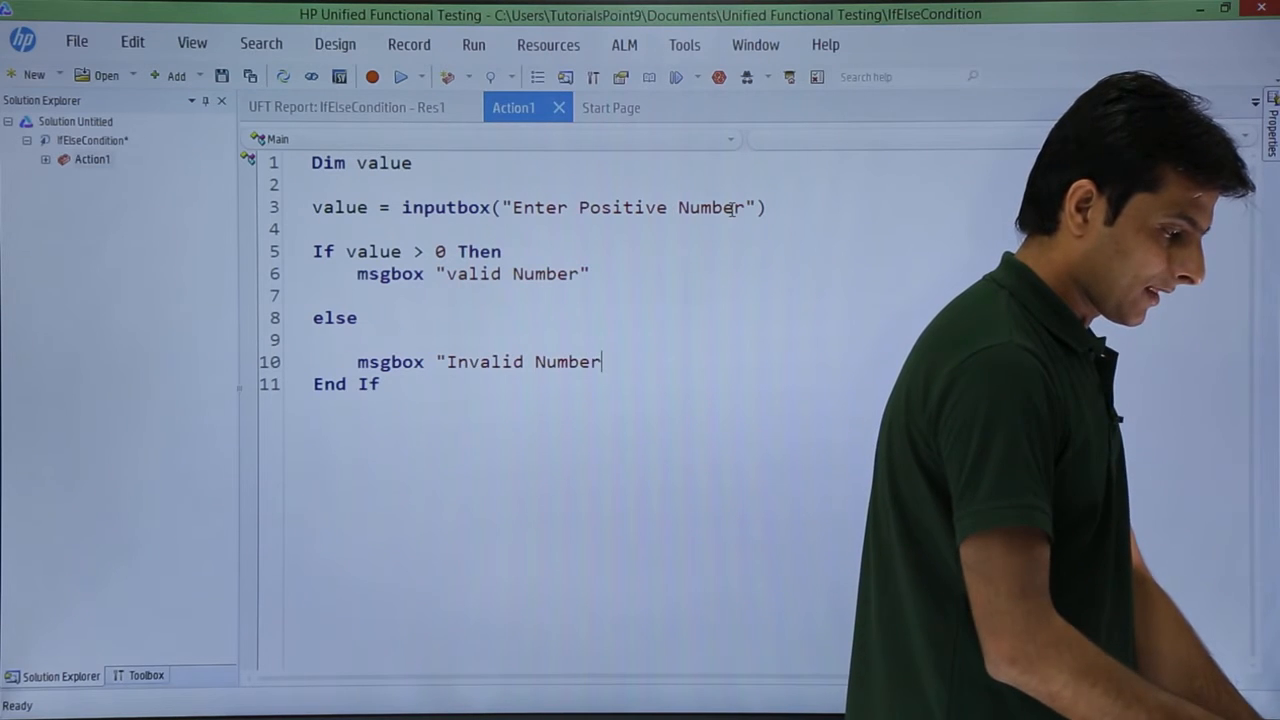
key(enter)
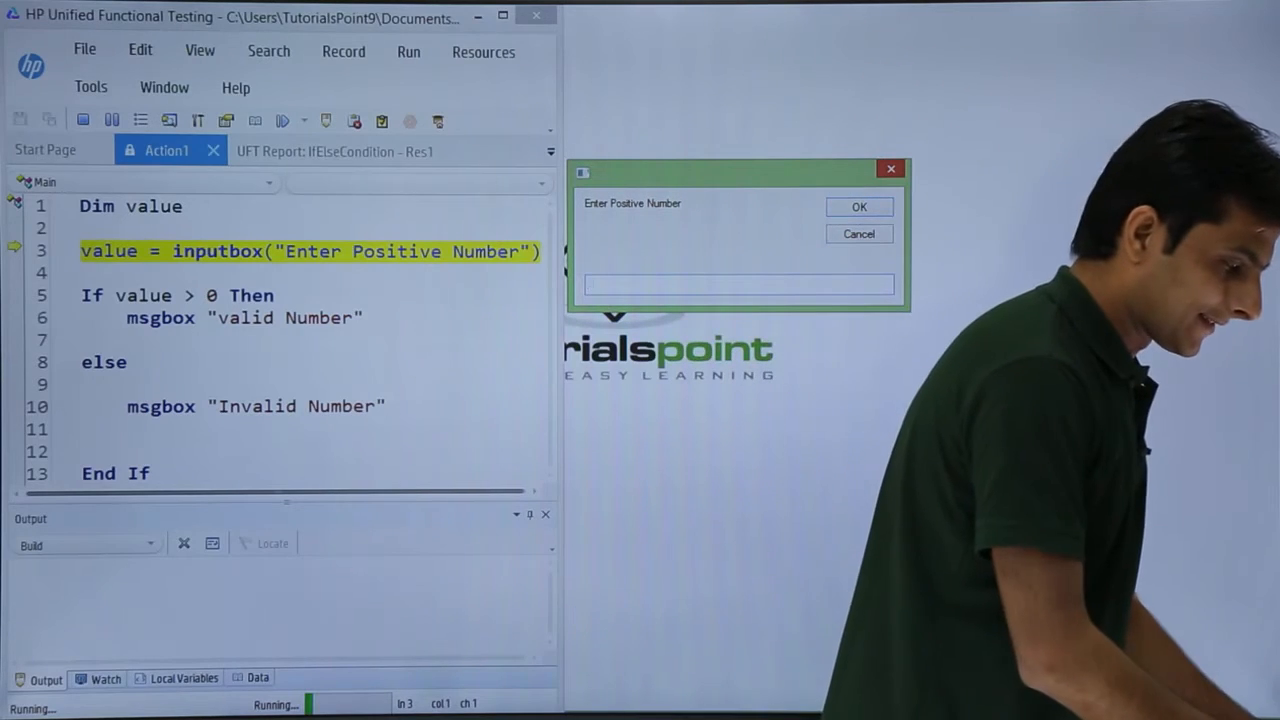
- Run with input 90, confirm the valid Number message, yielding the Res2 report
text(90)
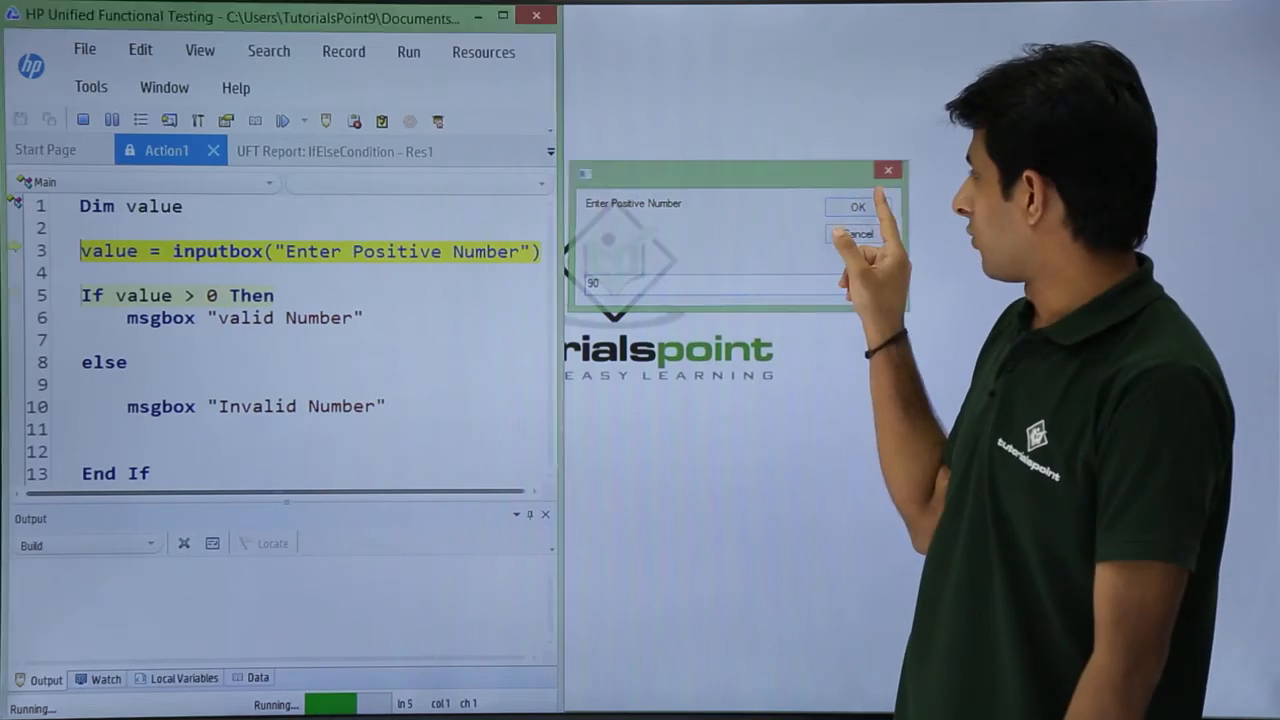
click(856, 206)
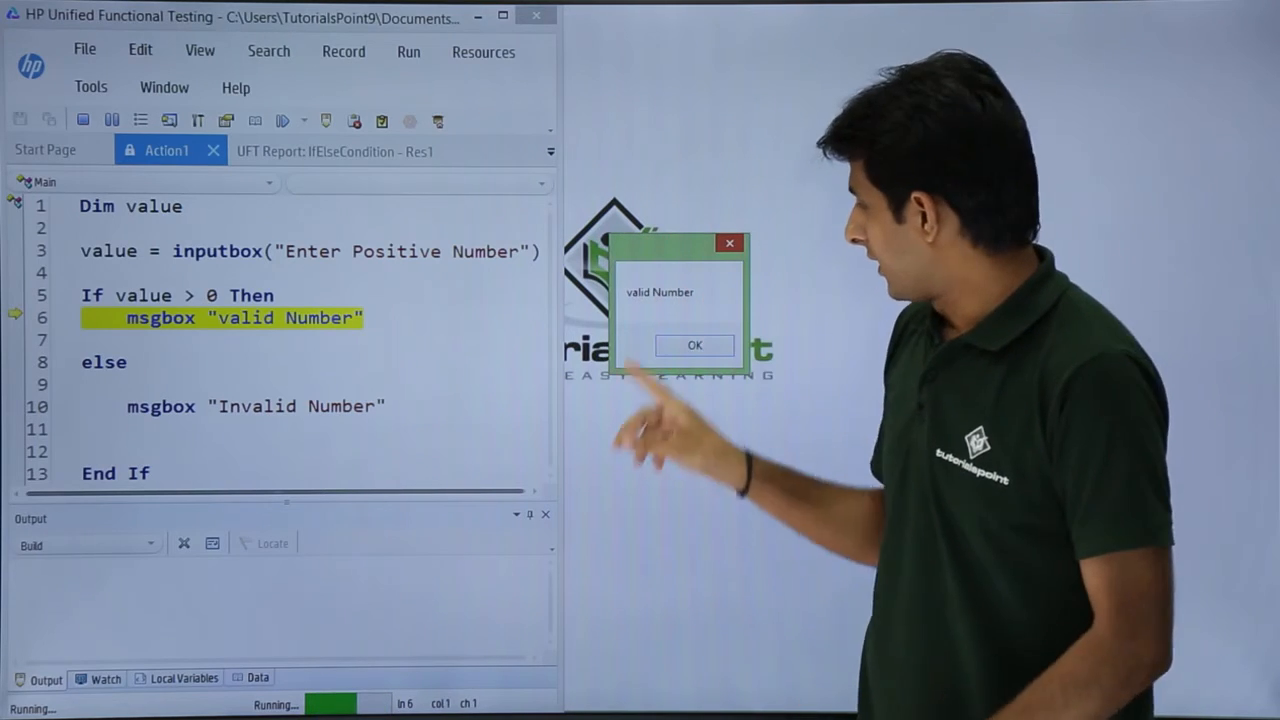
click(694, 344)
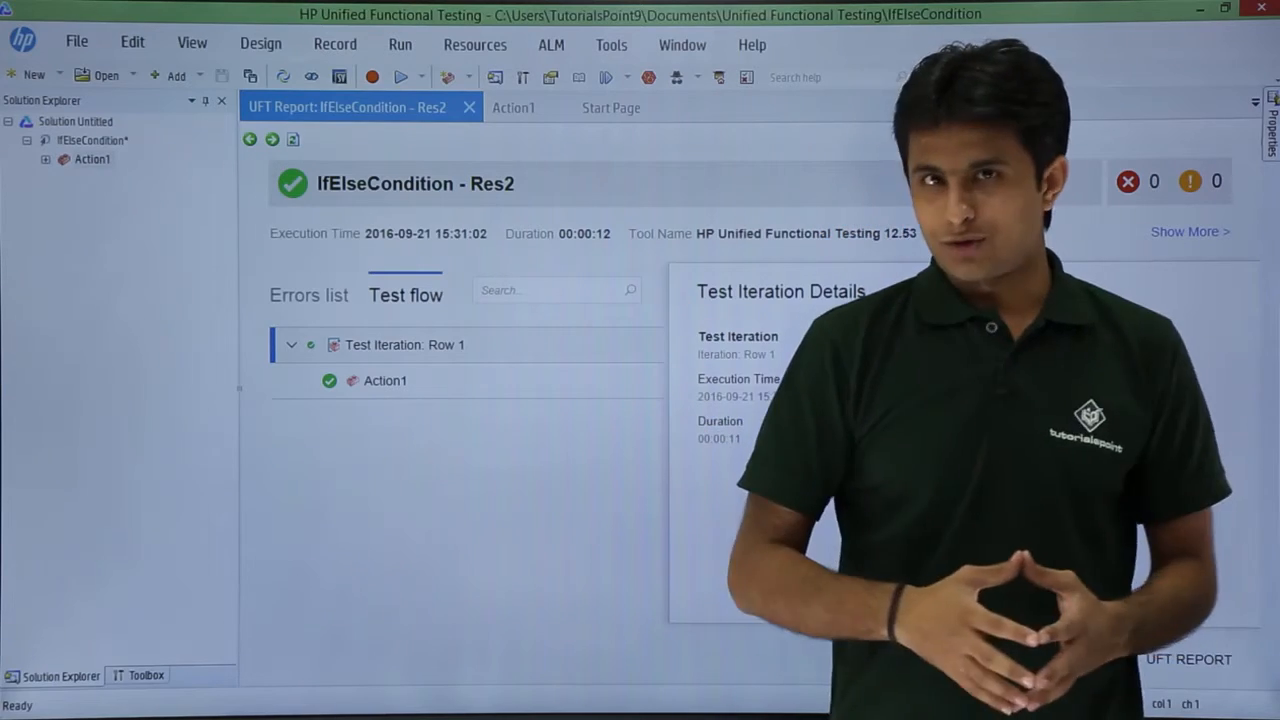
- Return from the Res2 report to the Action1 script
click(514, 108)
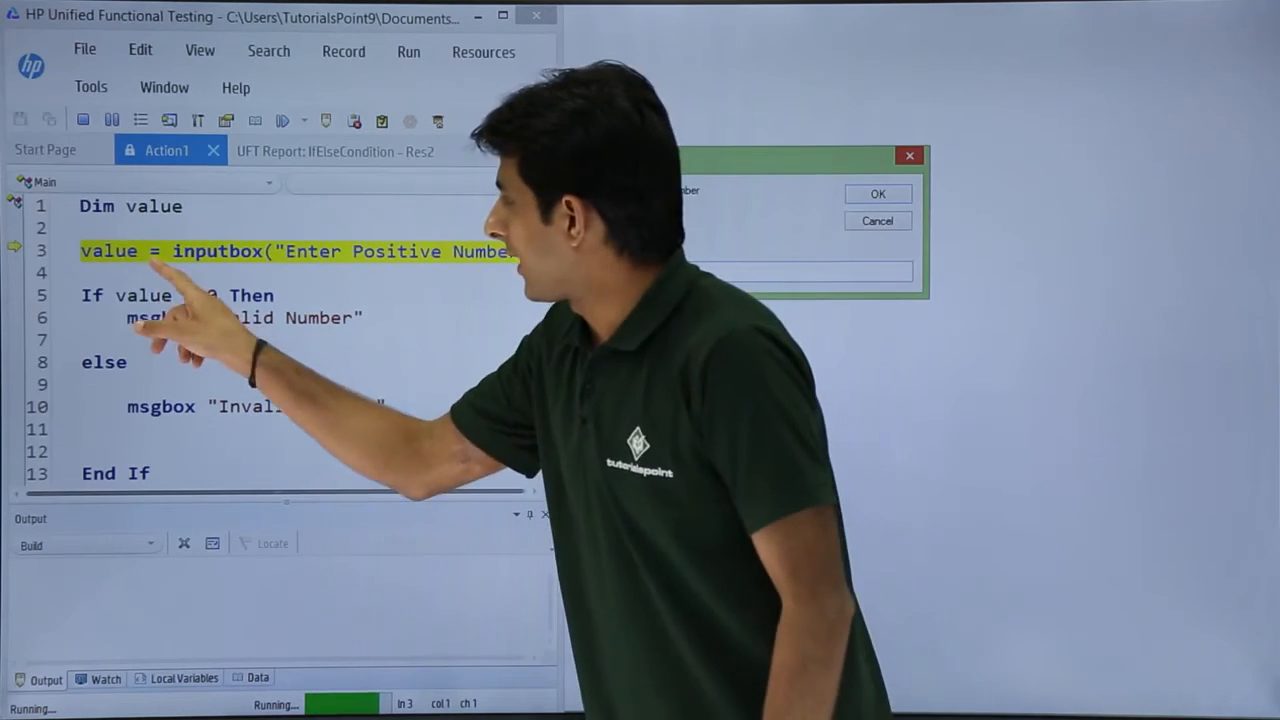
- Run with -90, confirm the Invalid Number message, view Res3 and return to Action1
text(90)
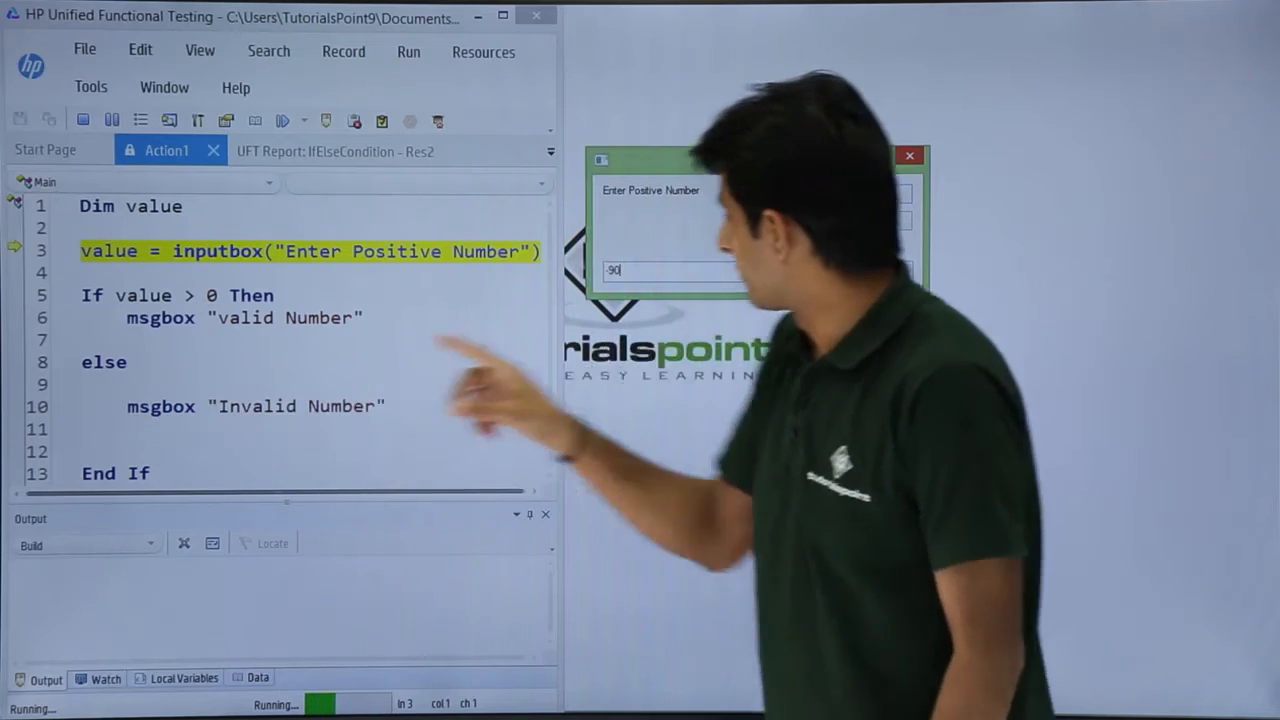
click(900, 196)
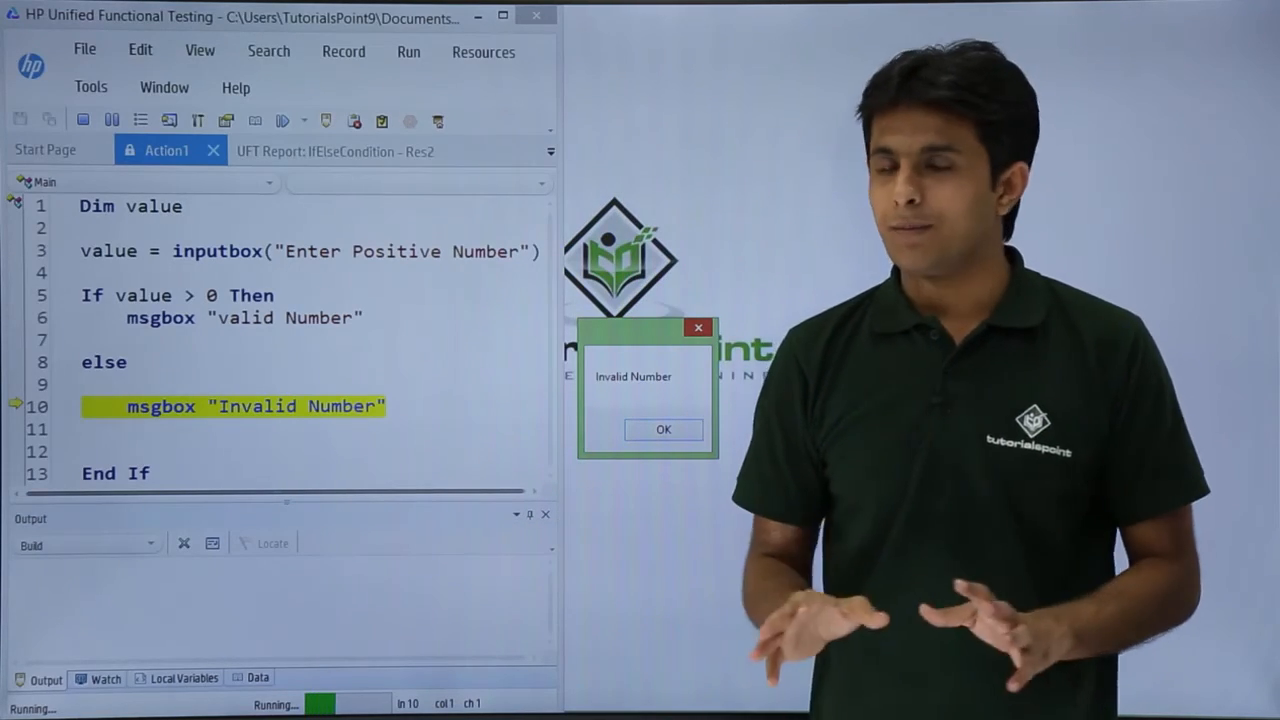
click(664, 428)
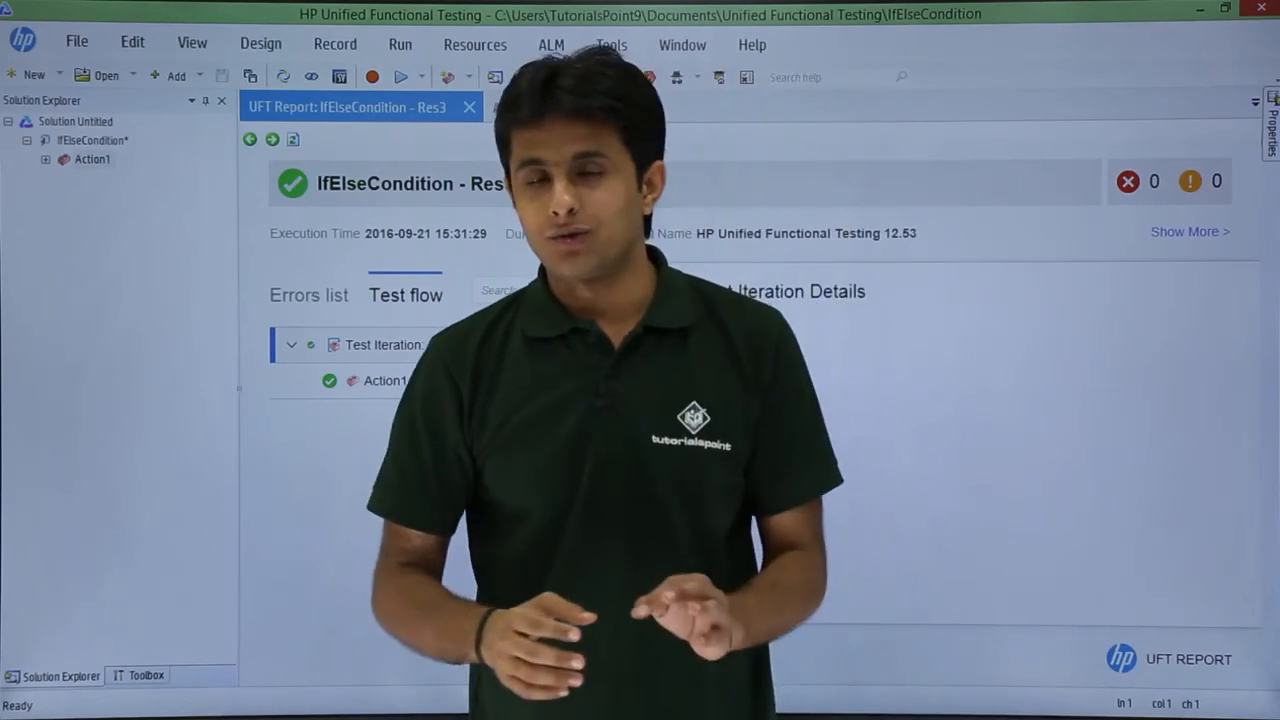
click(512, 108)
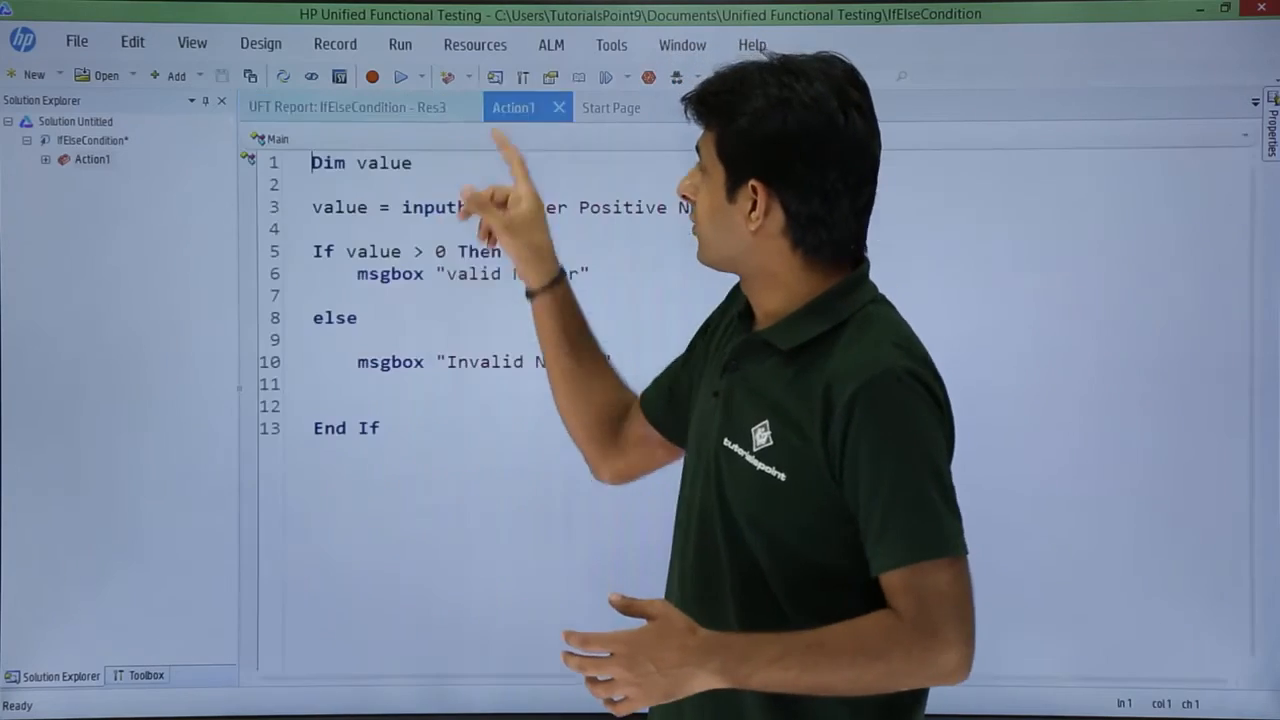